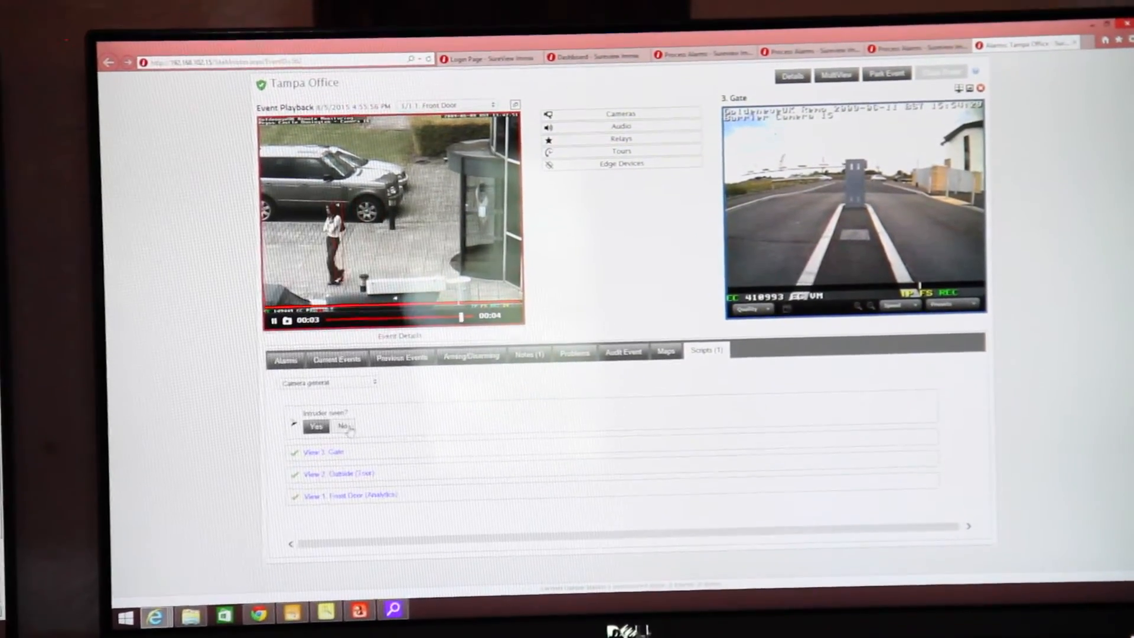
Step: Answer 'Intruder seen?' with Yes, leaving no outstanding scripts for the Tampa Office event
left_click(347, 427)
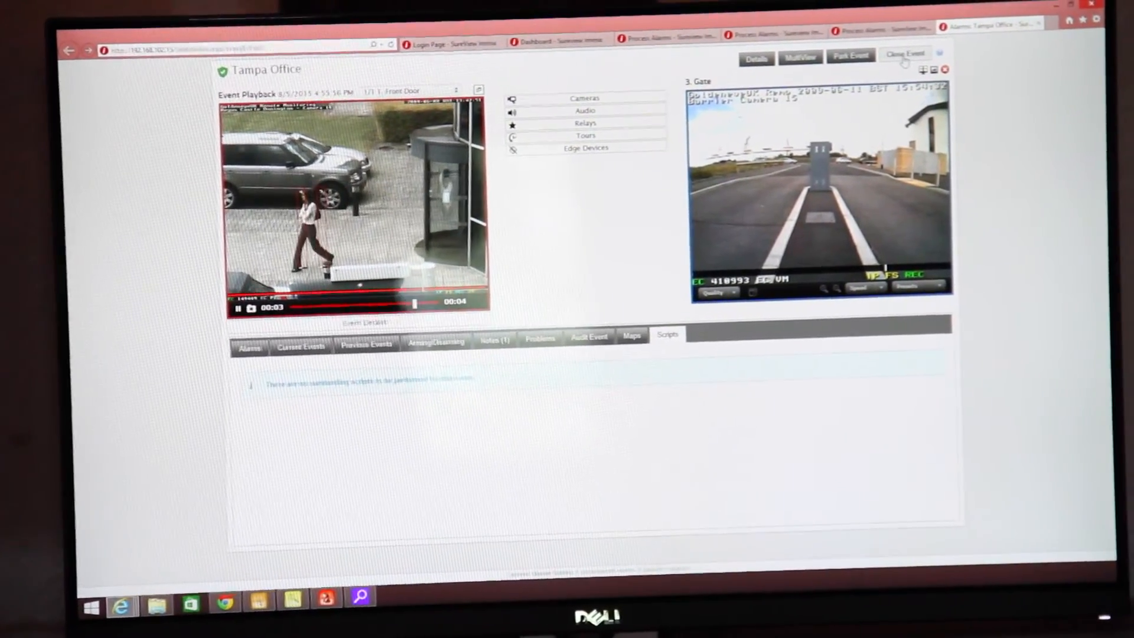
Step: Close the Tampa Office event with outcome Intruder Seen and note 'Call made'
left_click(905, 54)
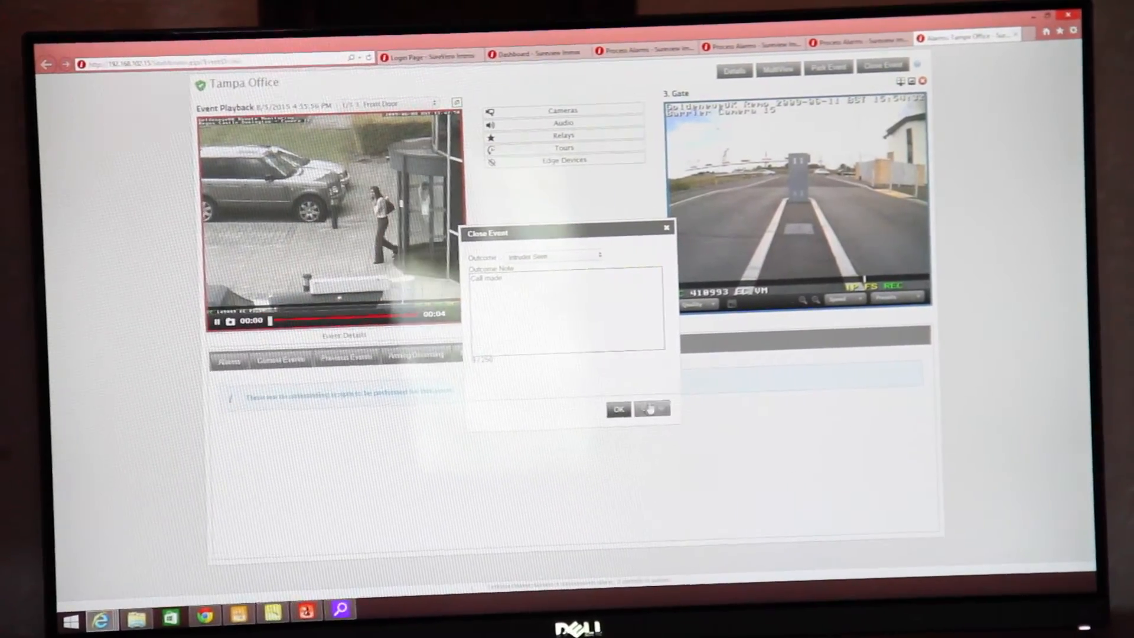
left_click(618, 409)
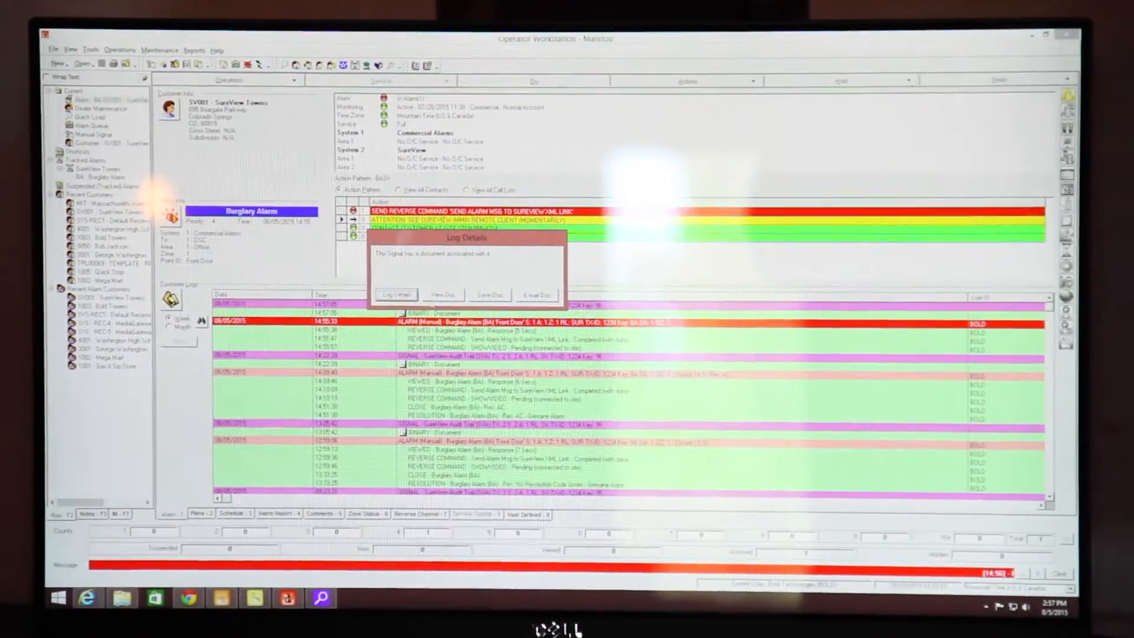
left_click(444, 294)
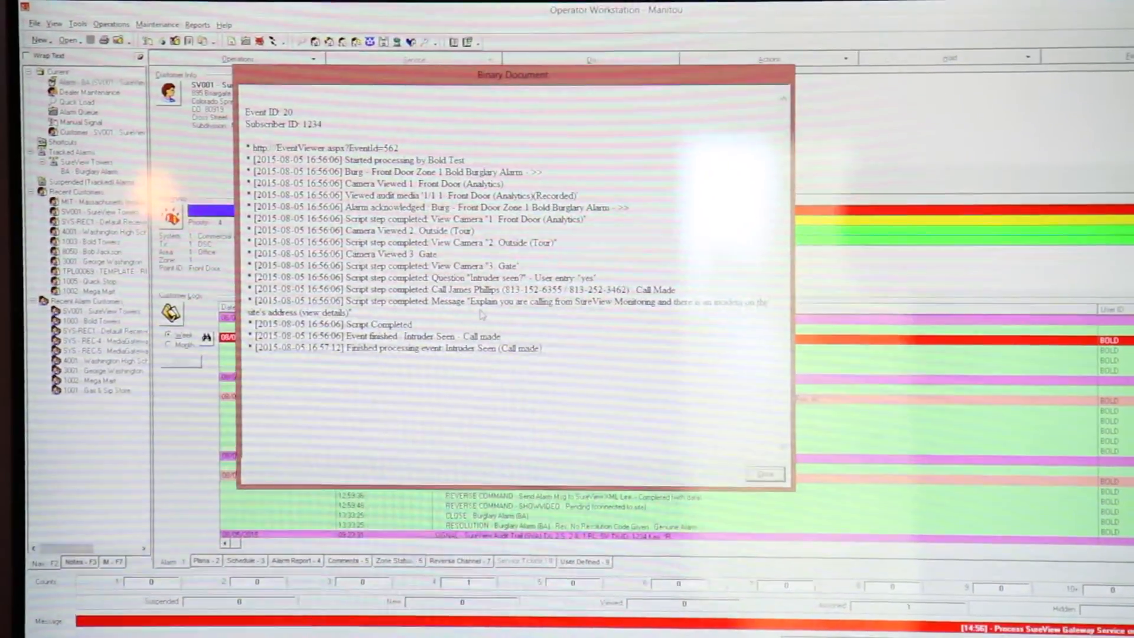
left_click(765, 474)
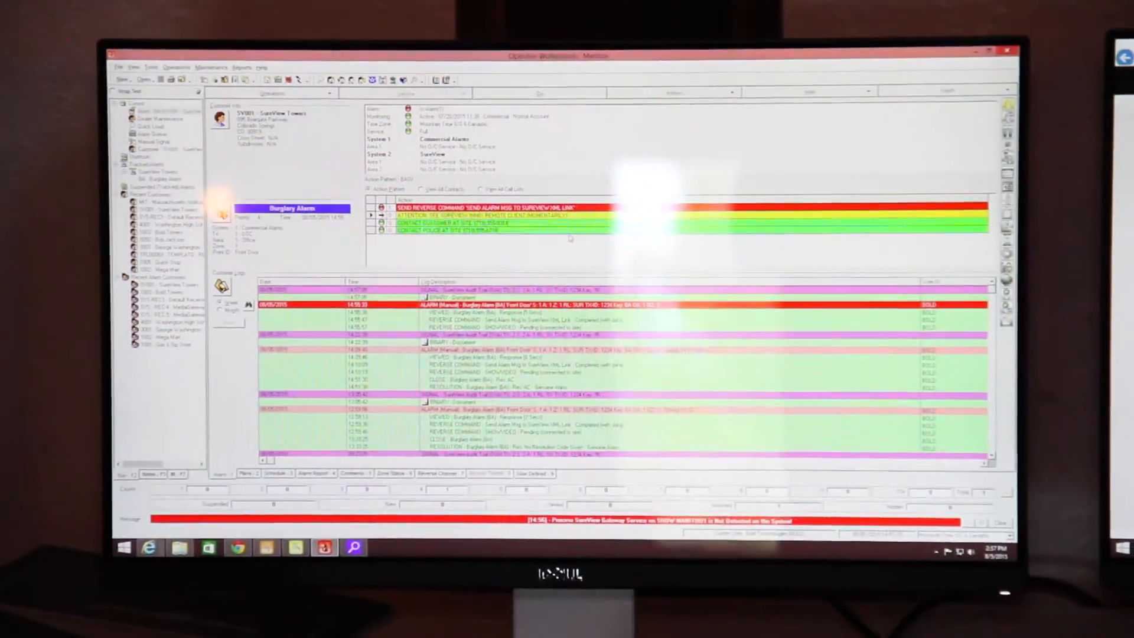